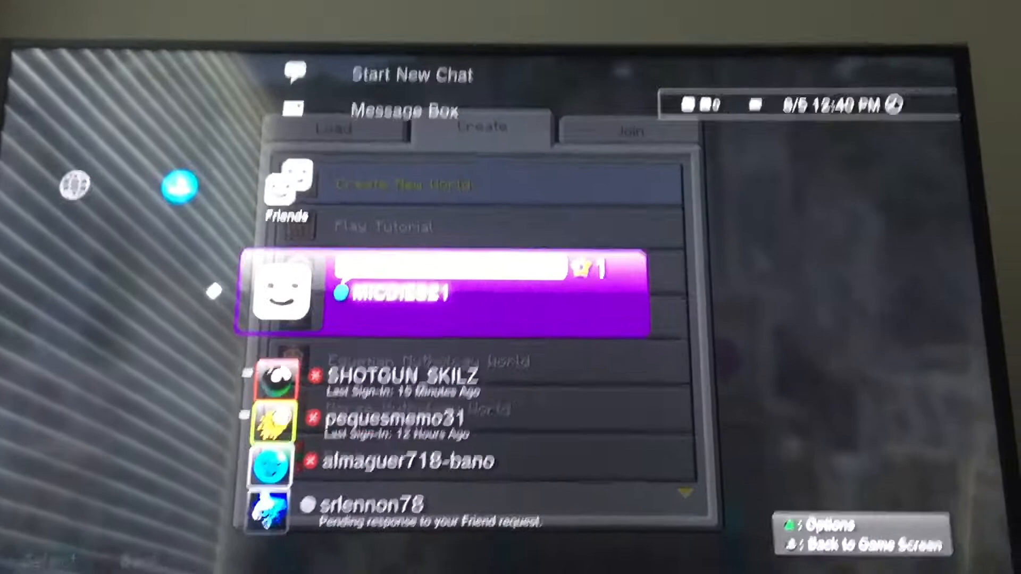
pyautogui.scroll(-3)
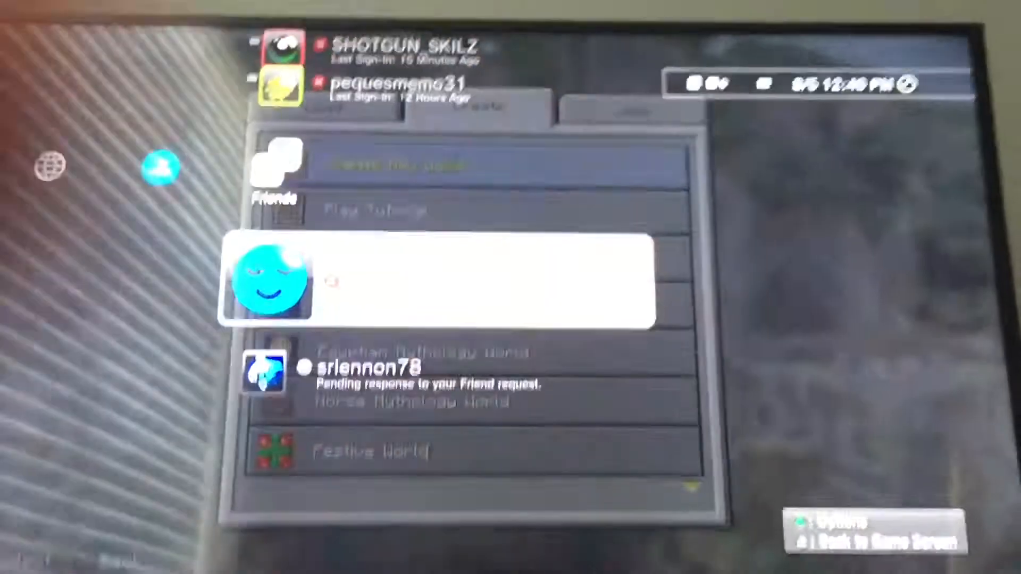